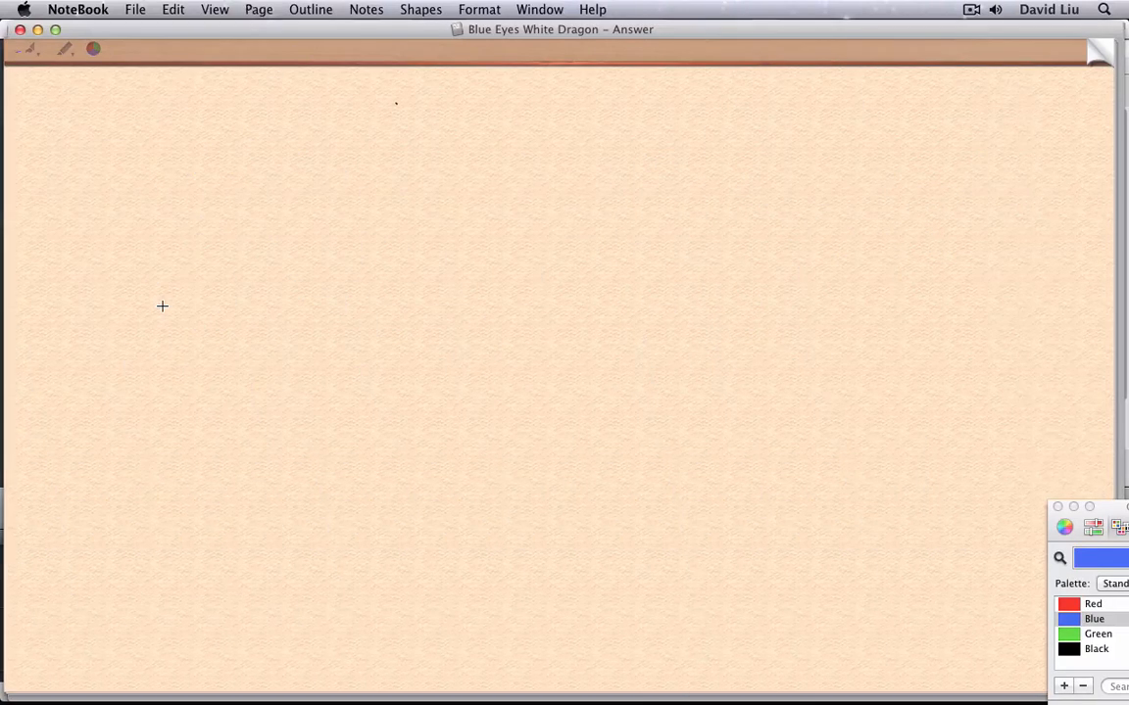
mouse_move(253, 235)
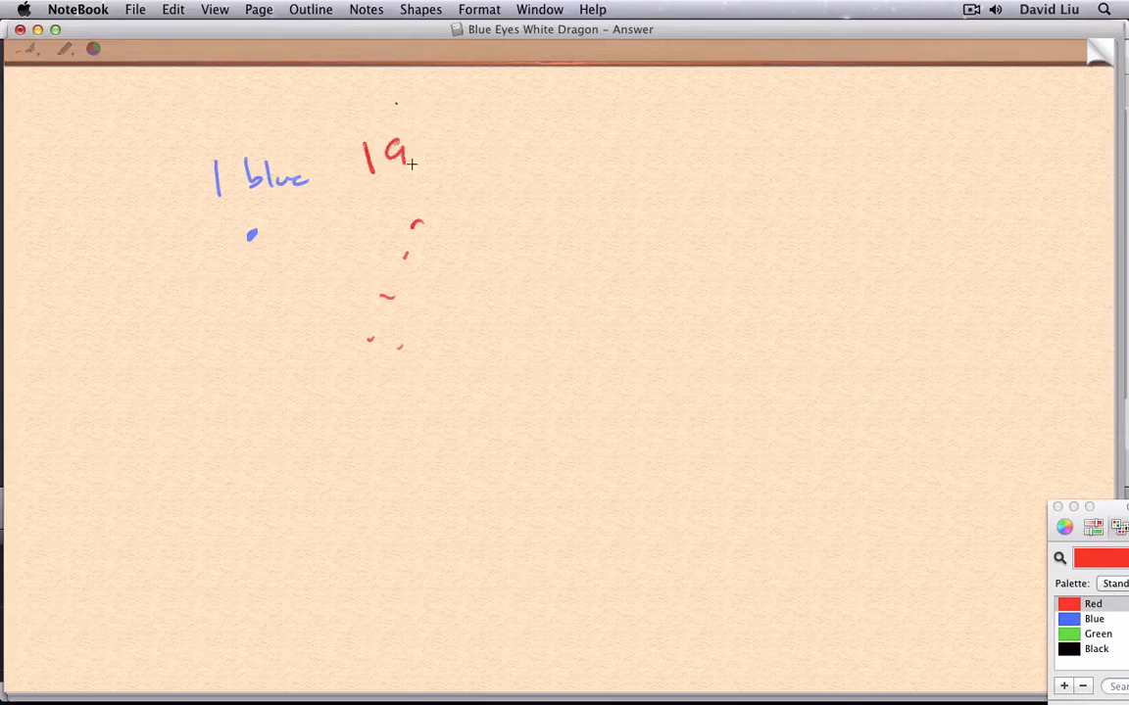
- Finish writing '199 red' above the column of red dots
left_click_drag(392, 156, 509, 173)
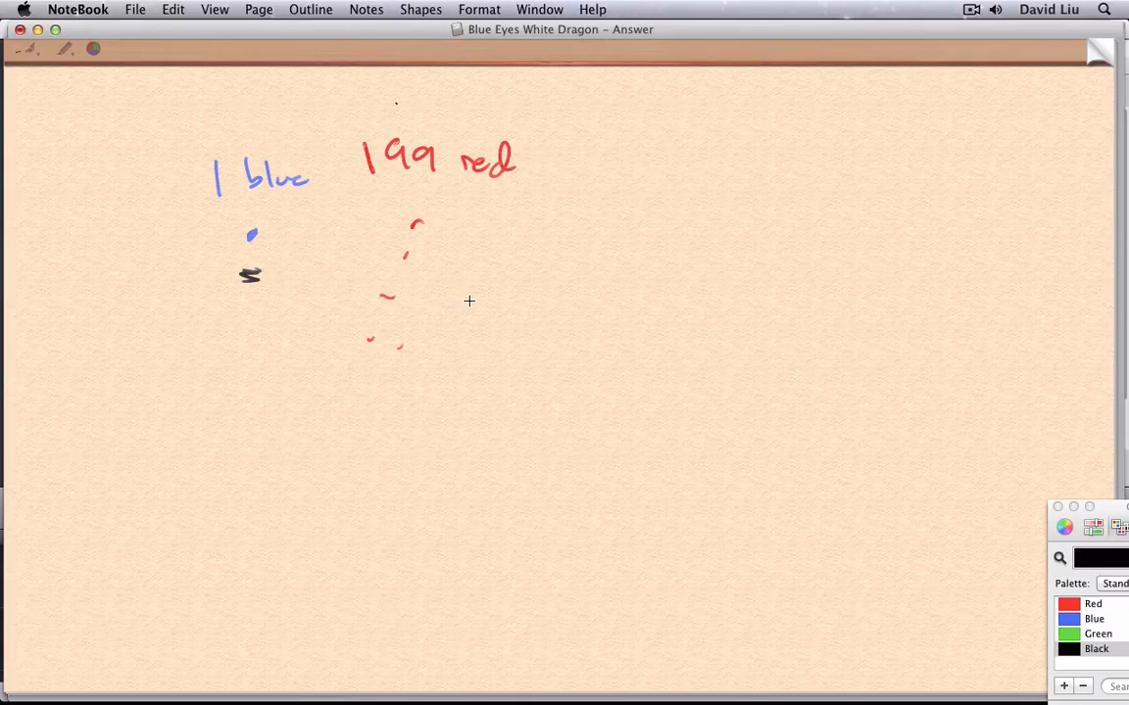
- Write 'The blue-eyed person leaves the next day.' and rule a line below the case
type("The blue-eyed person")
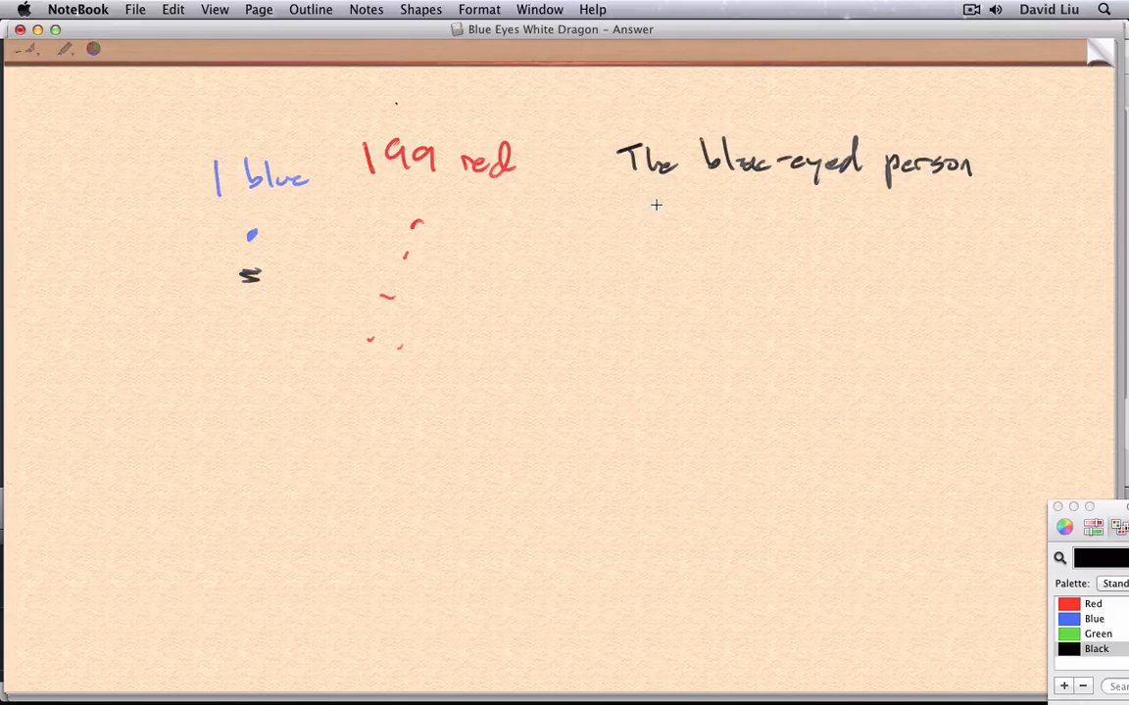
mouse_move(658, 200)
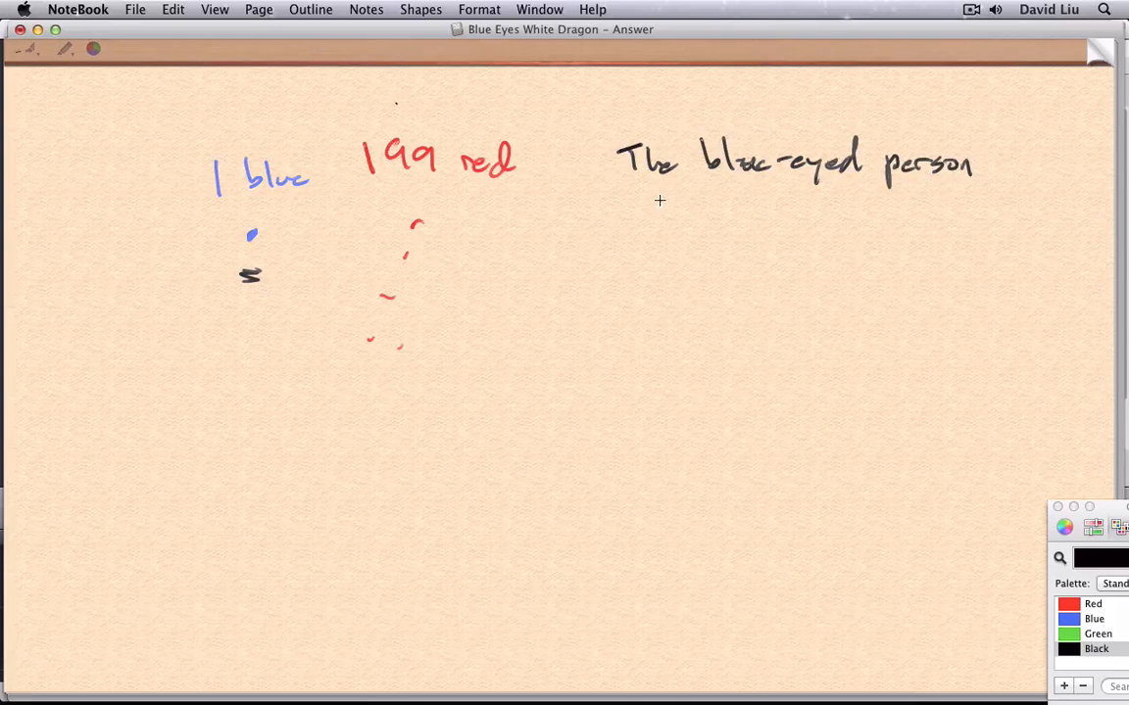
type("leaves the ne")
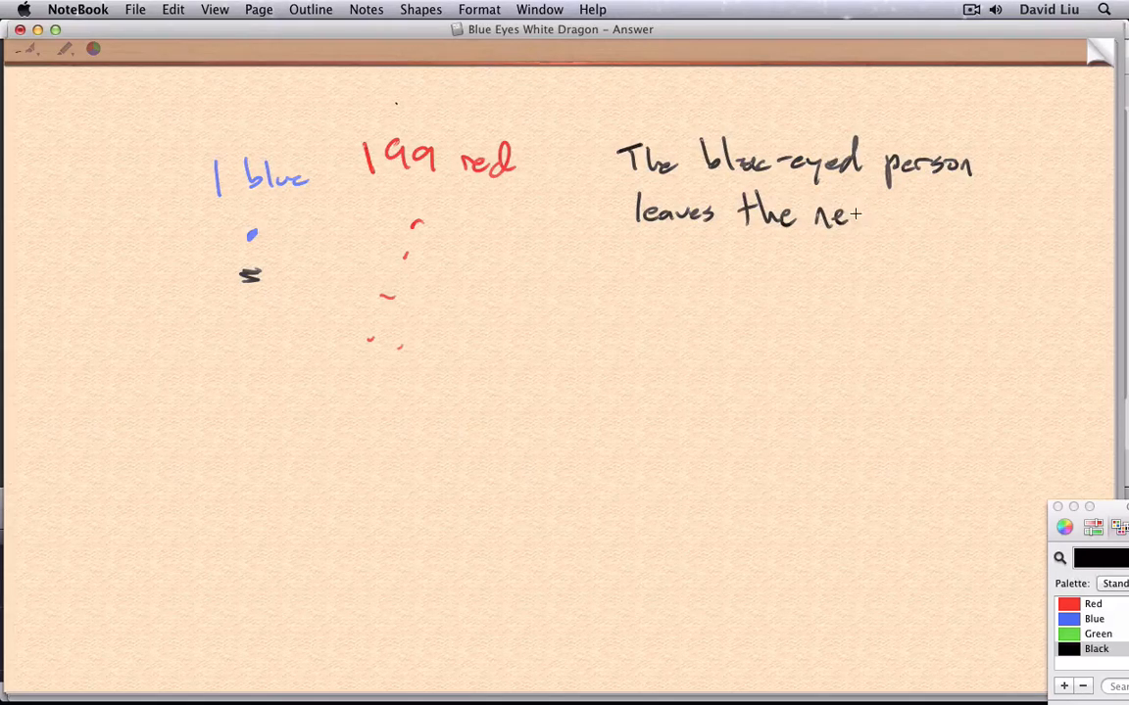
left_click_drag(862, 214, 970, 233)
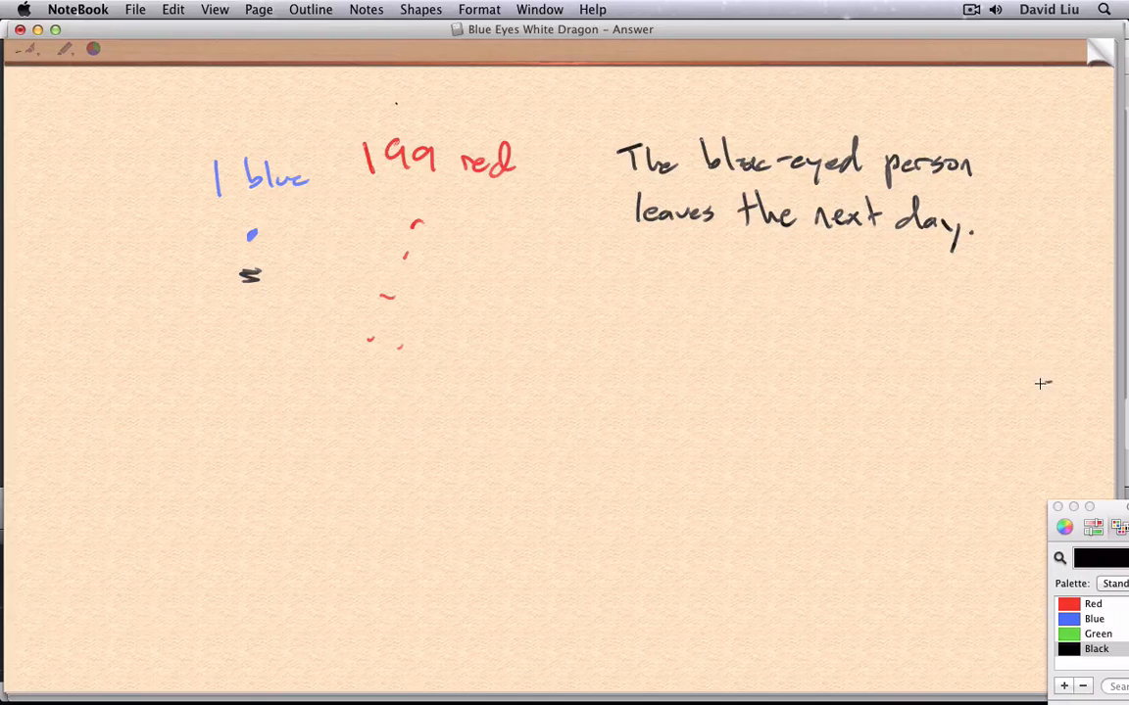
left_click_drag(63, 382, 1050, 384)
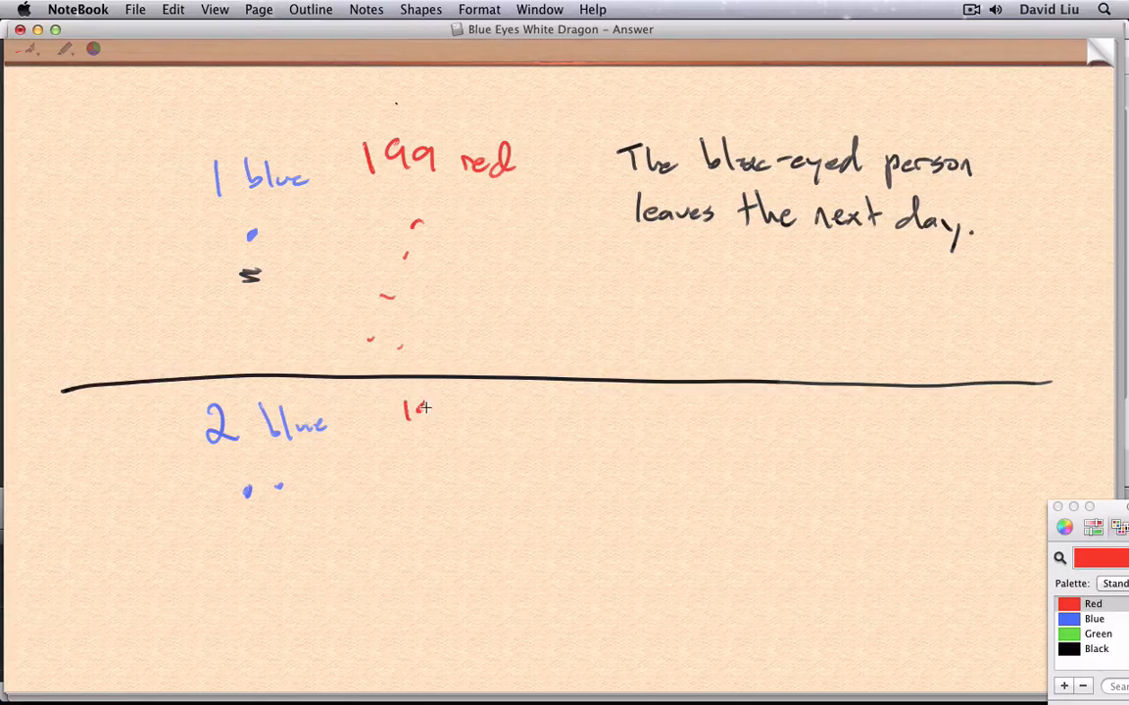
- Write '198 red' and add red dots beneath it for the second case
type("198 red")
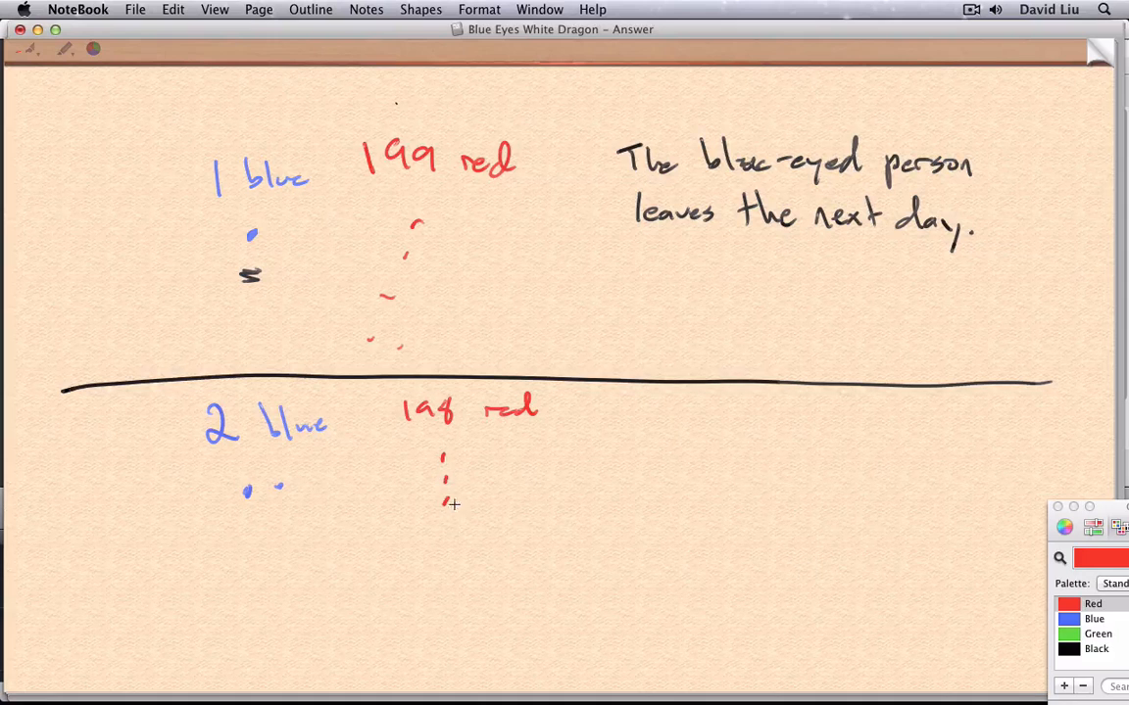
left_click_drag(454, 494, 494, 509)
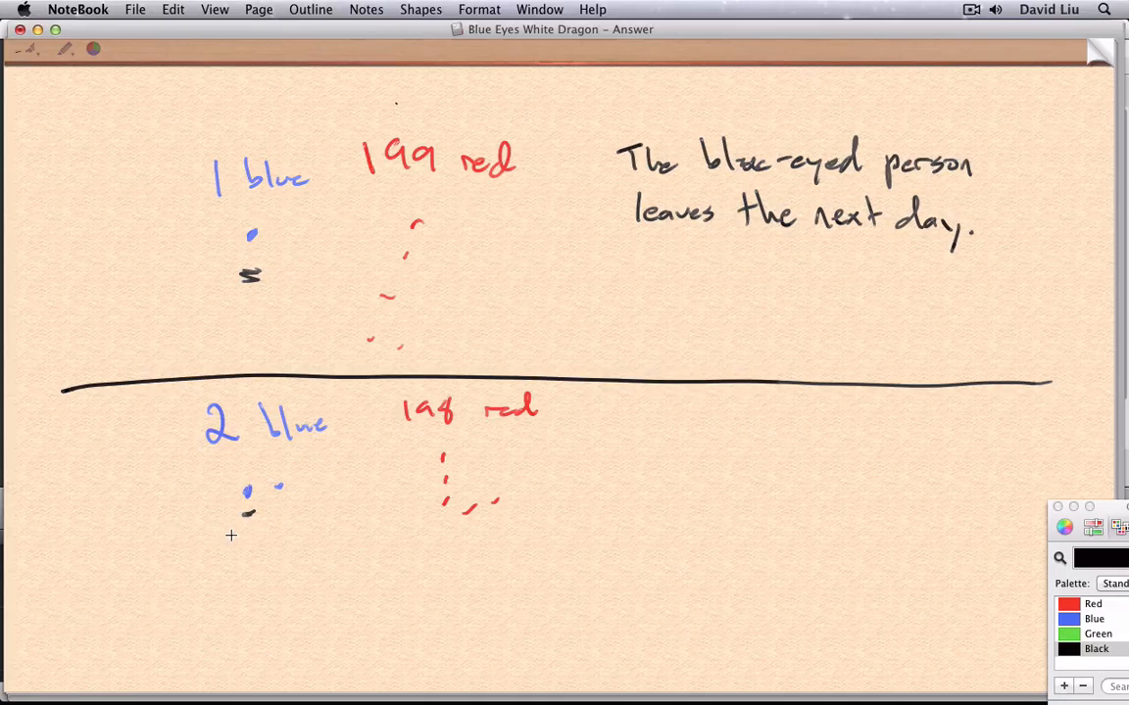
mouse_move(235, 533)
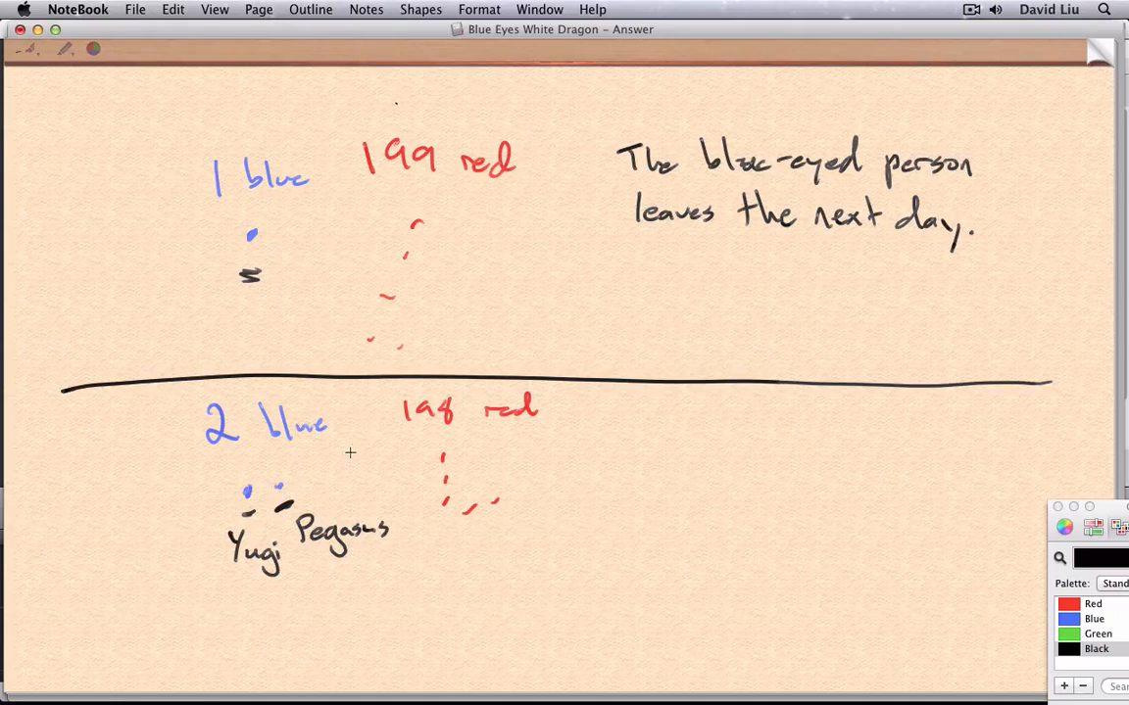
mouse_move(482, 465)
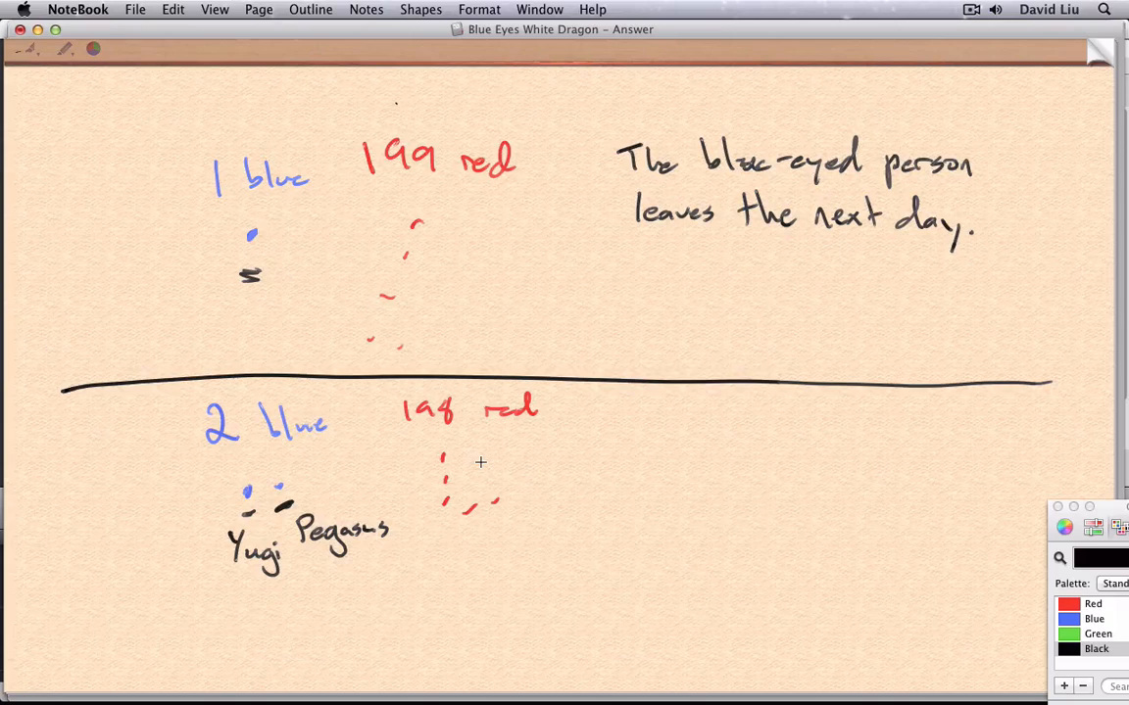
- Handwrite a name label under one of the two blue dots
left_click_drag(69, 196, 128, 211)
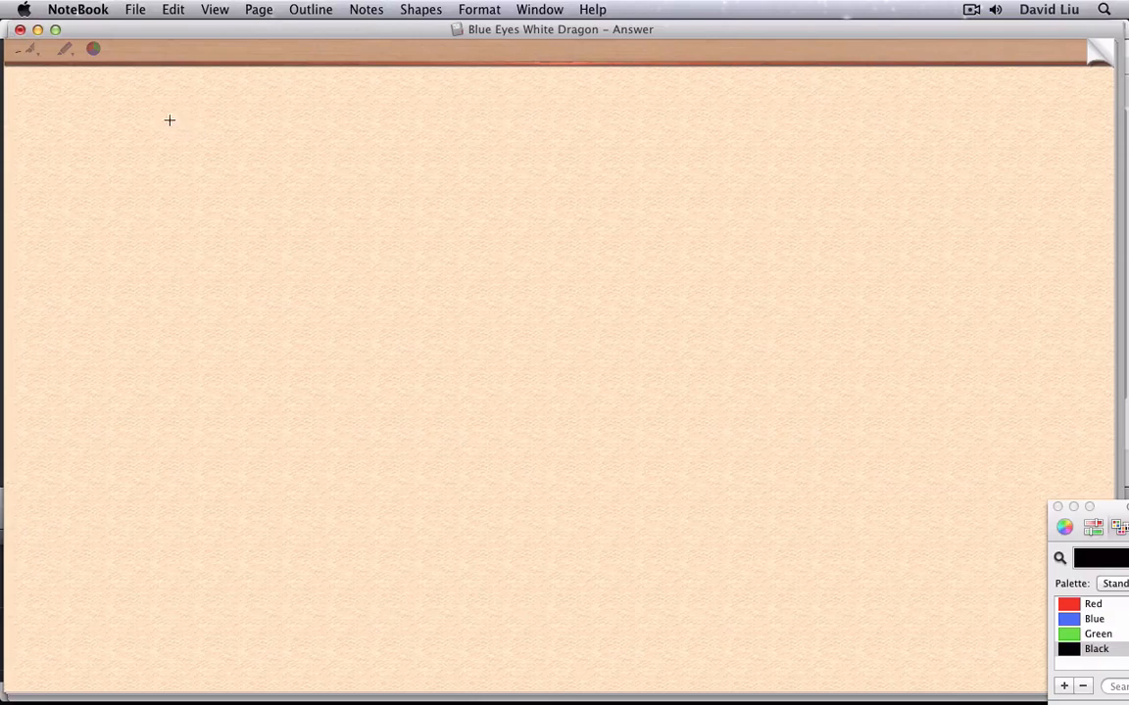
- Write 'P(k): If there are k blue-eyed people, they all leave after k days.'
left_click_drag(167, 108, 265, 137)
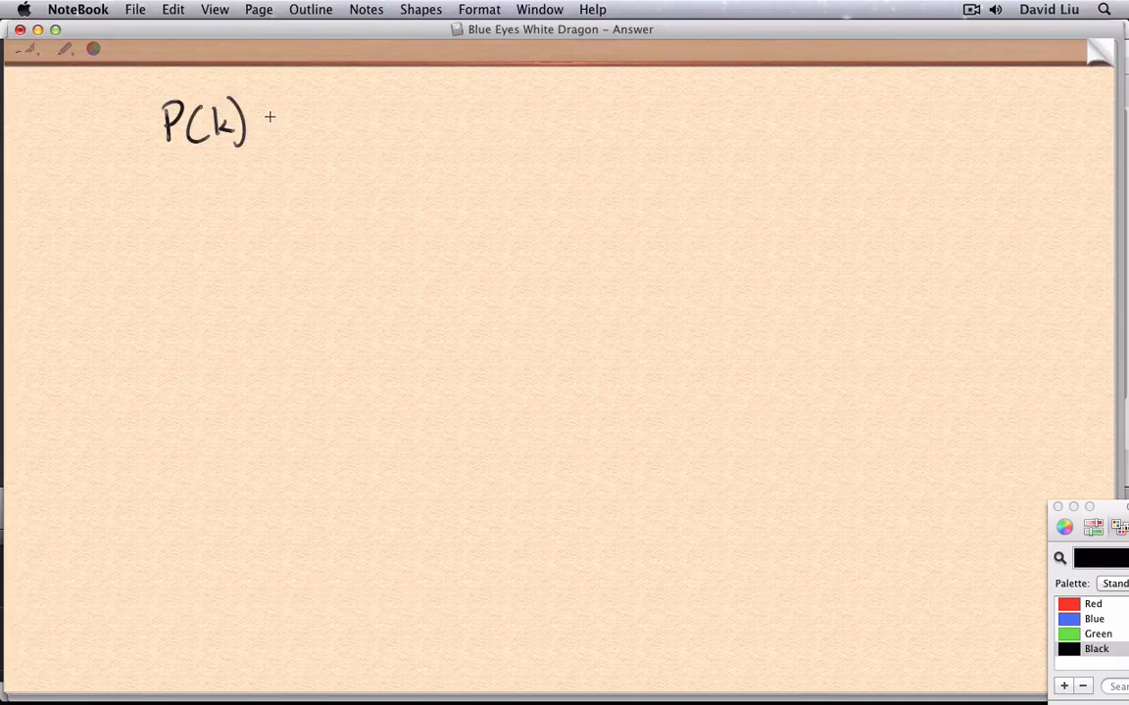
left_click_drag(270, 117, 343, 122)
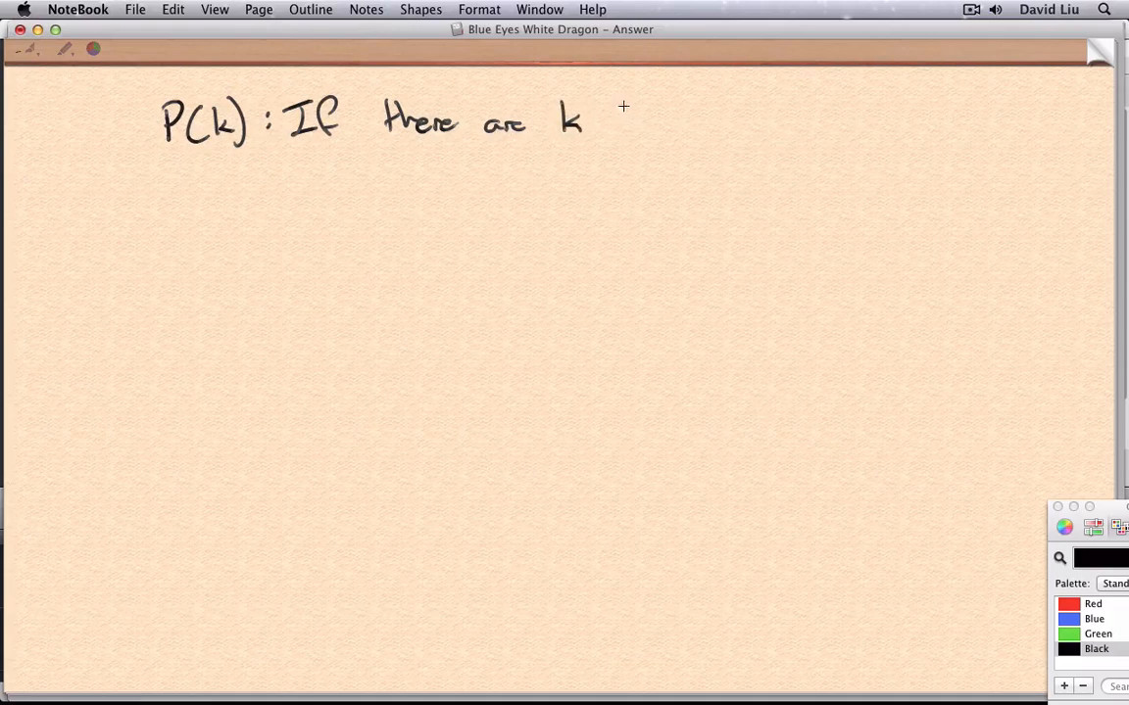
left_click_drag(617, 122, 715, 121)
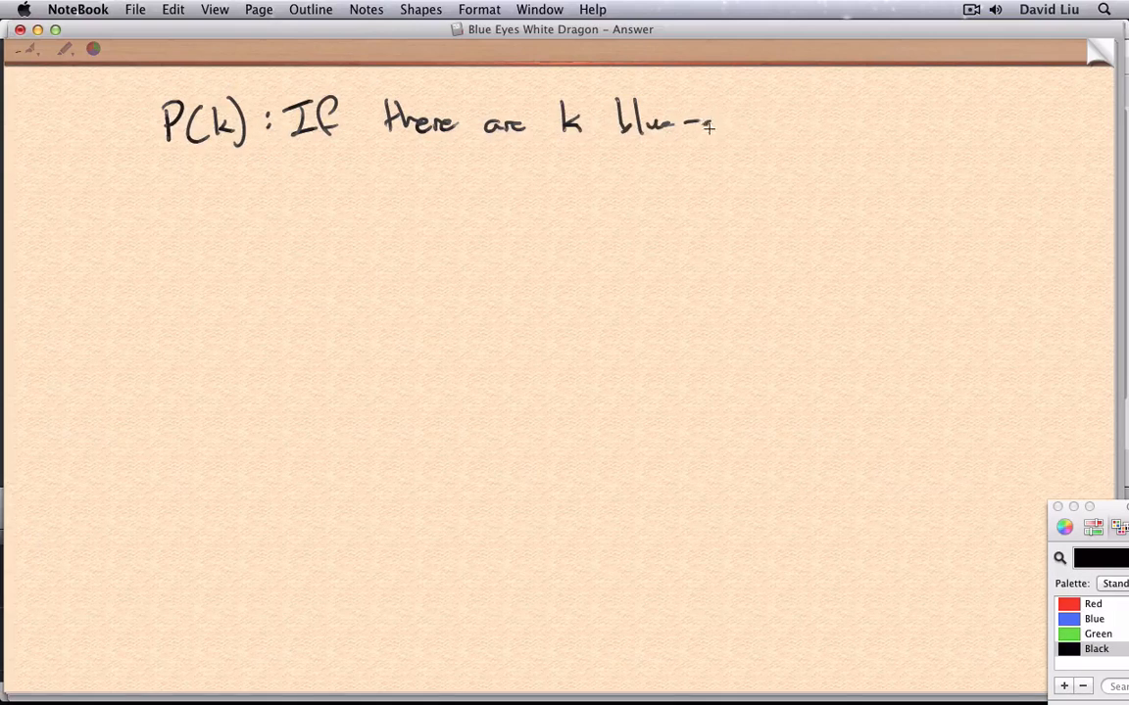
left_click_drag(706, 122, 803, 128)
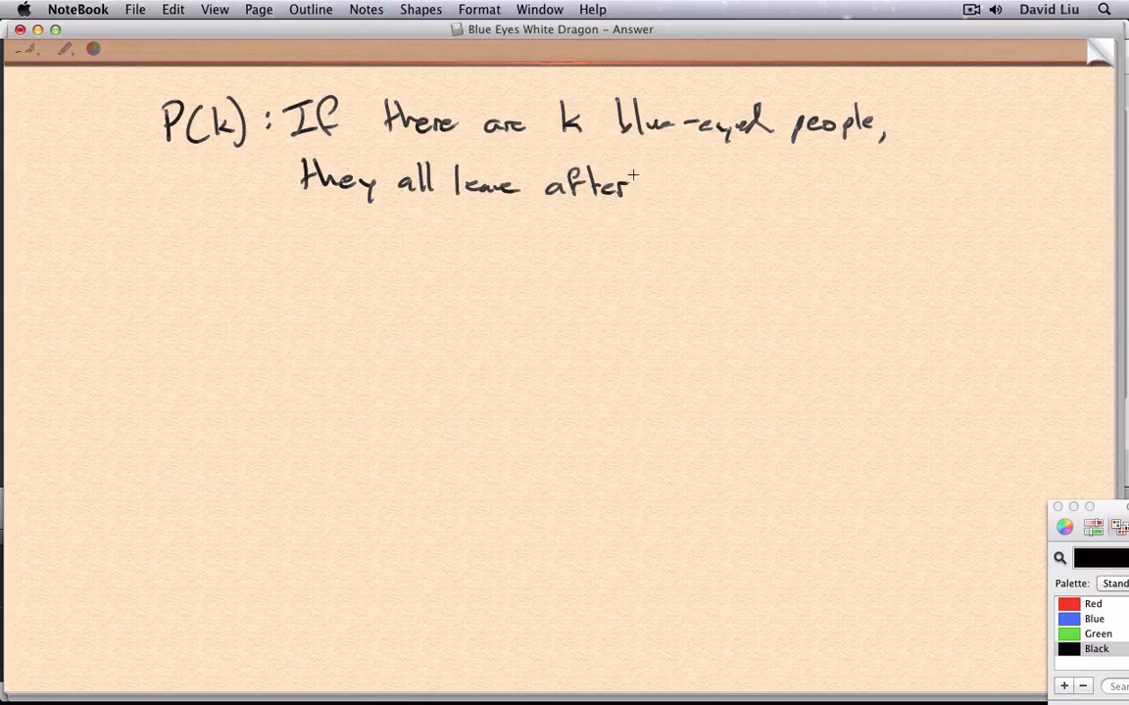
left_click_drag(656, 186, 760, 192)
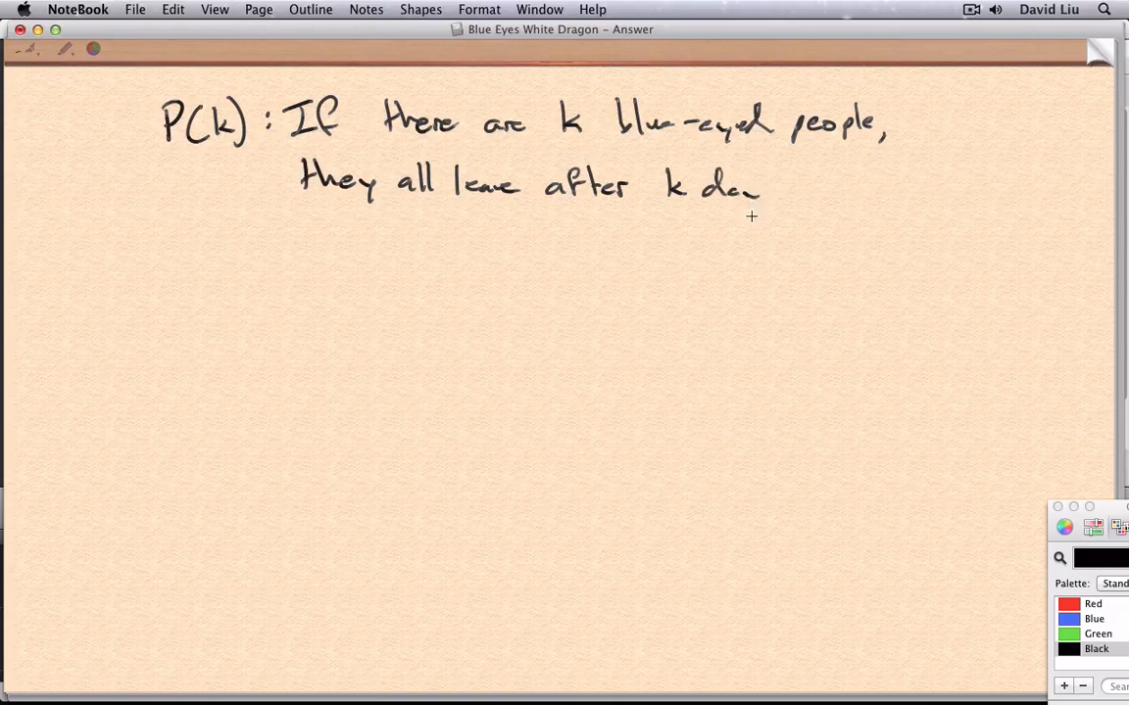
left_click_drag(744, 192, 787, 192)
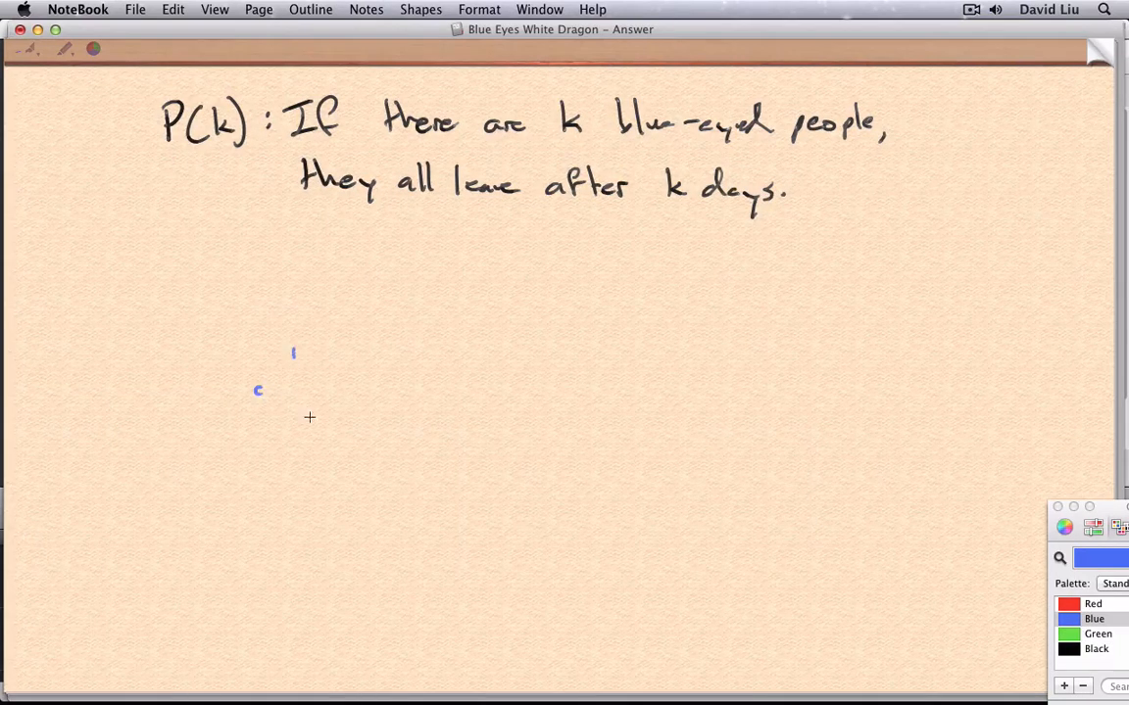
- Draw a column of blue dots, label one 'Kaiba', and bracket the rest as k-1
left_click_drag(253, 270, 284, 304)
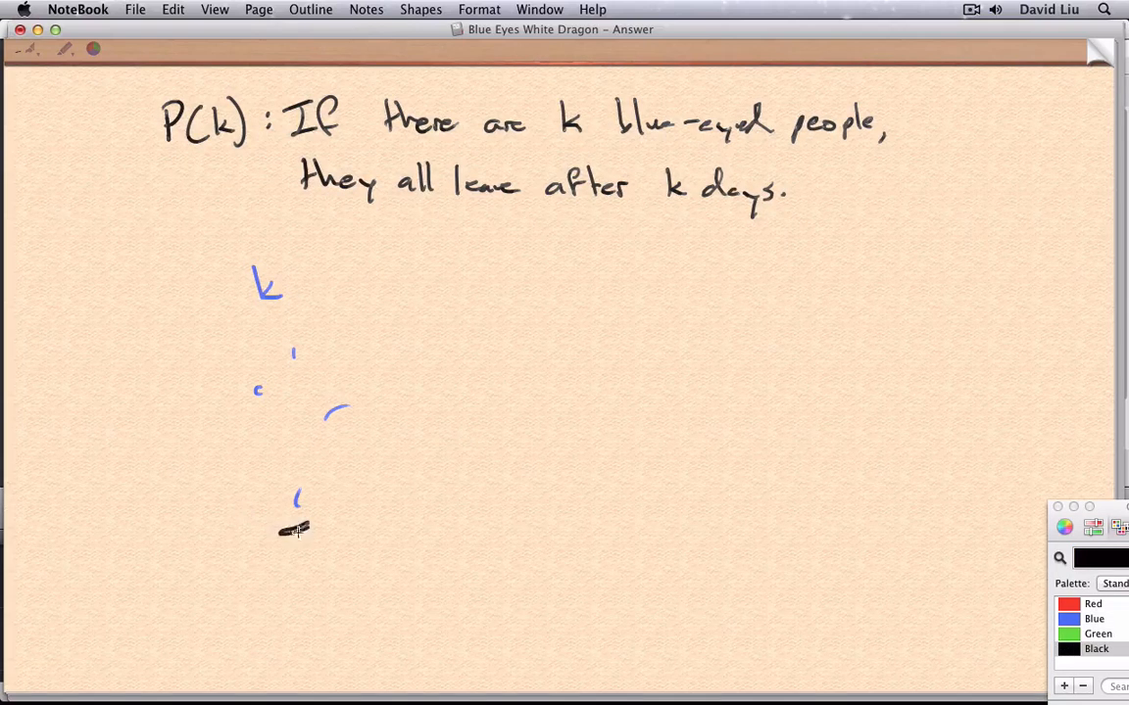
type("Kaiba")
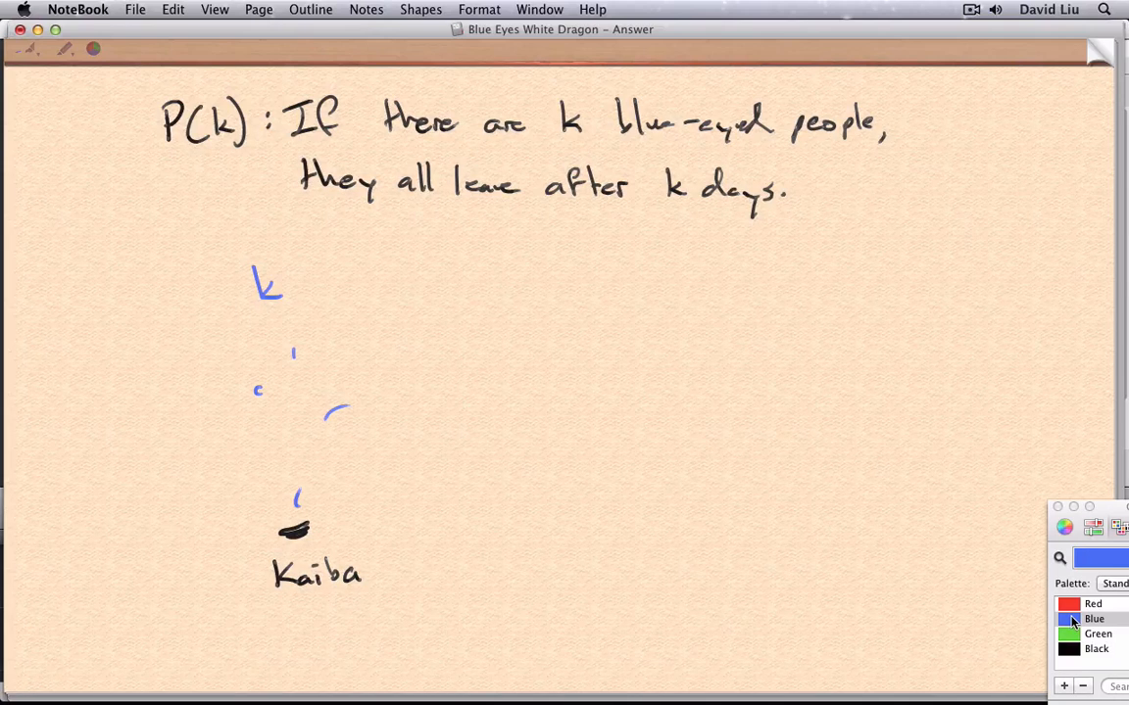
left_click_drag(388, 337, 382, 441)
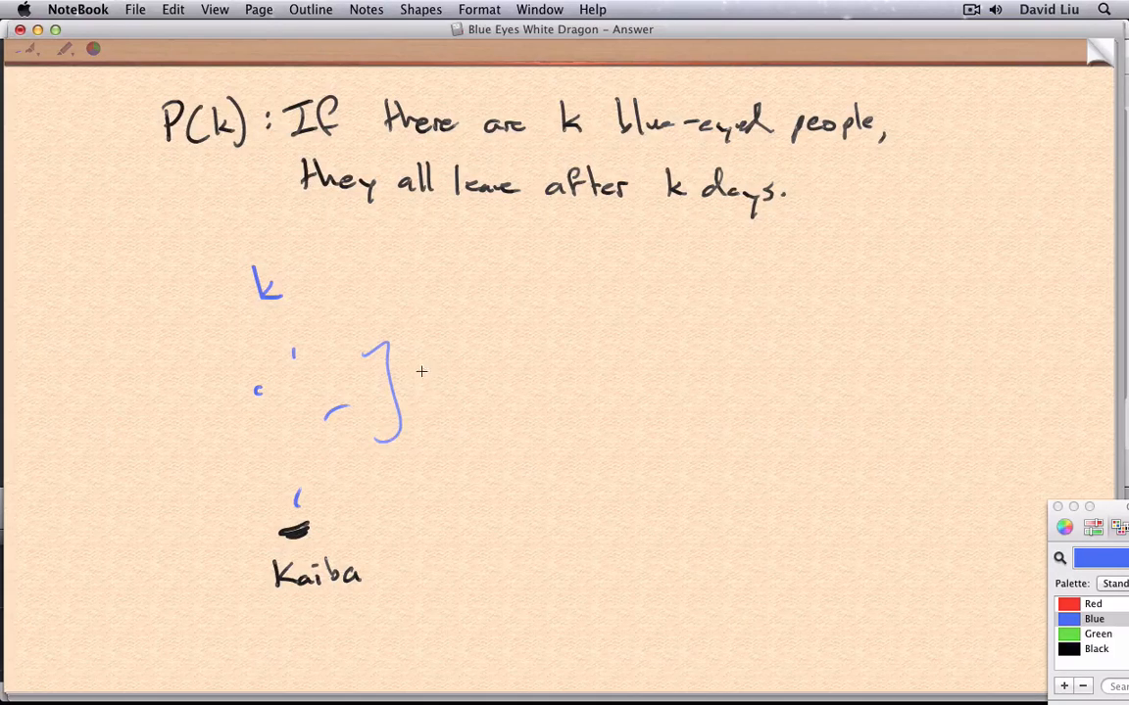
left_click_drag(421, 382, 471, 382)
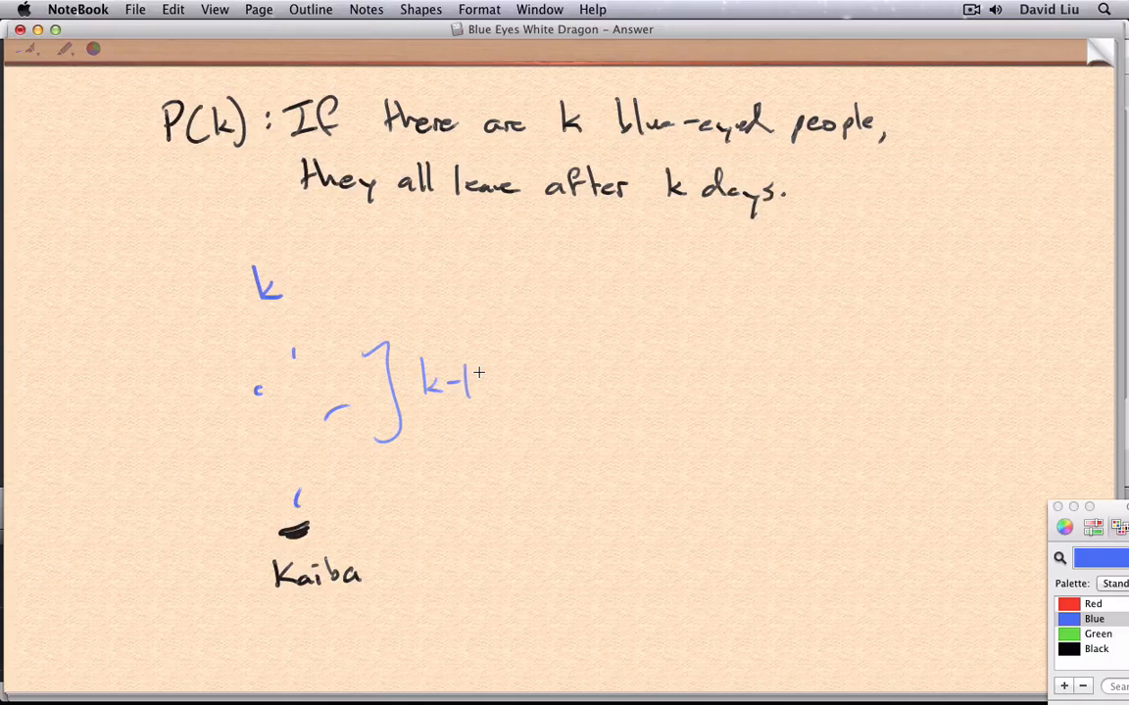